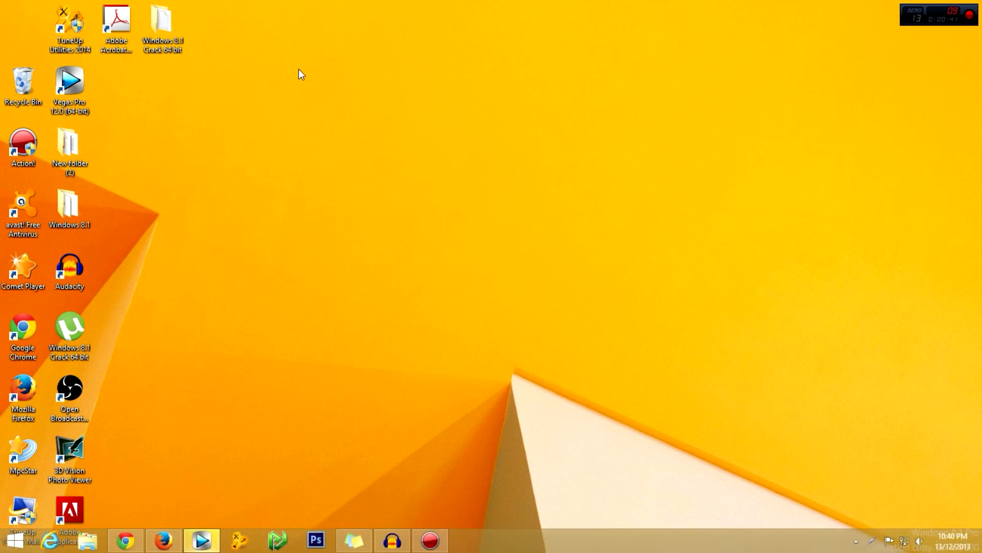
- Refresh the desktop a couple of times from its context menu
right_click(300, 75)
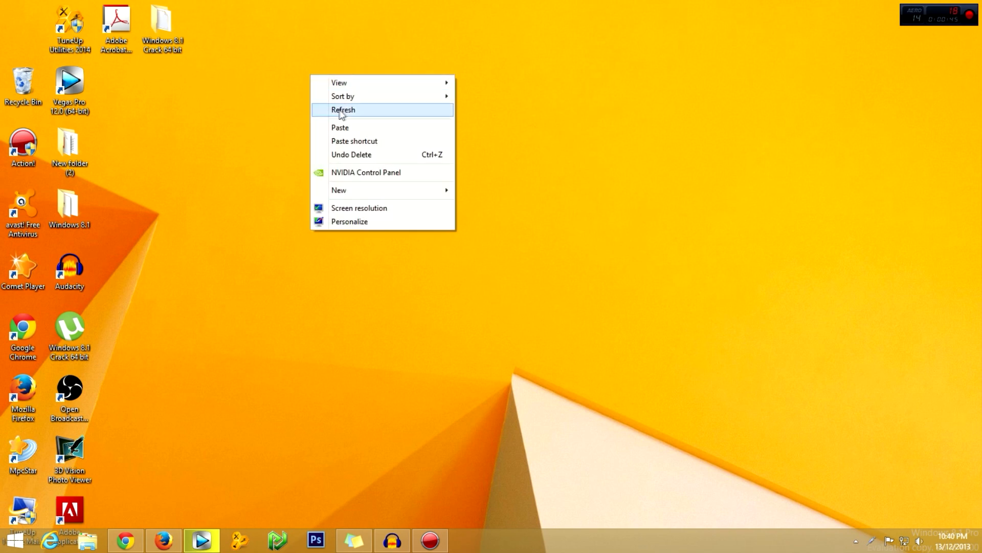
left_click(342, 110)
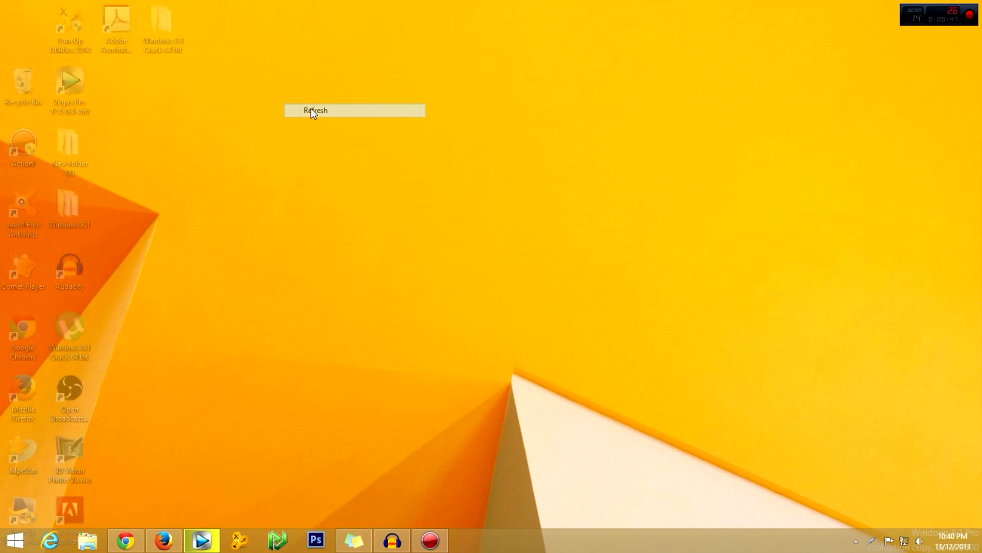
left_click(314, 110)
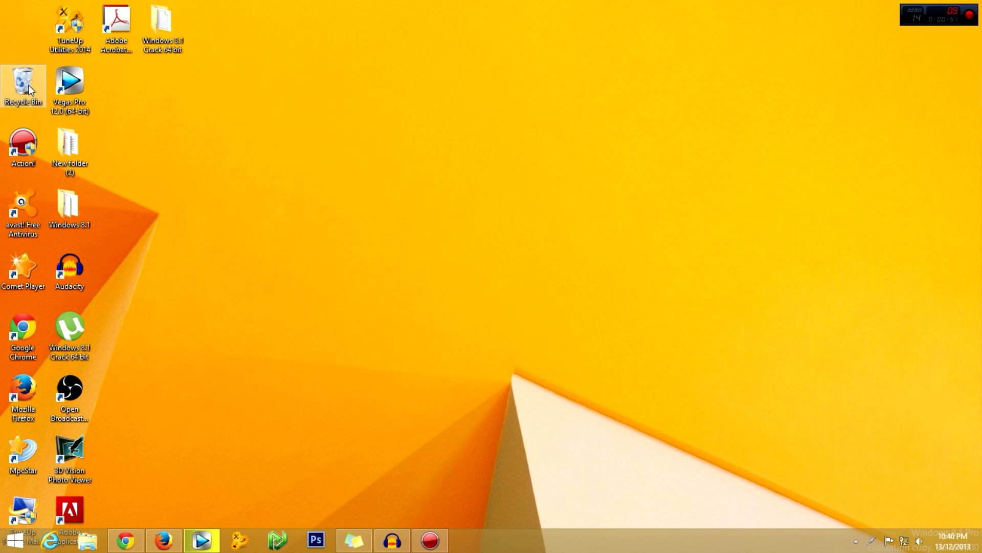
mouse_move(325, 124)
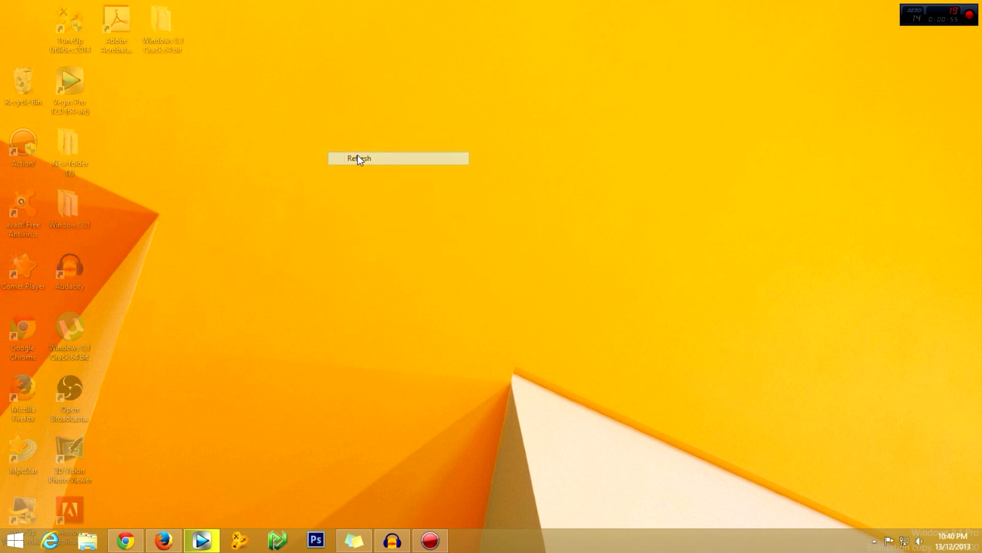
left_click(358, 157)
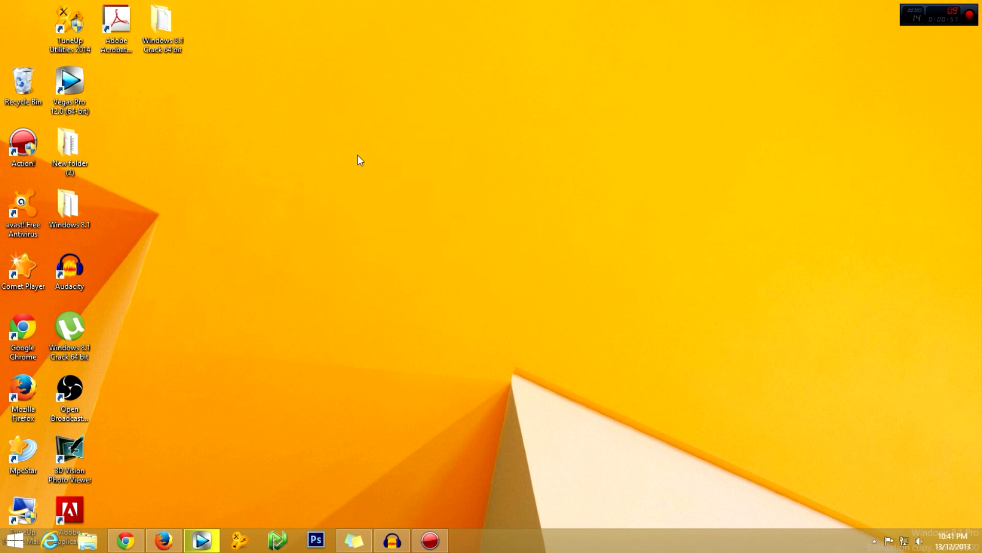
mouse_move(357, 119)
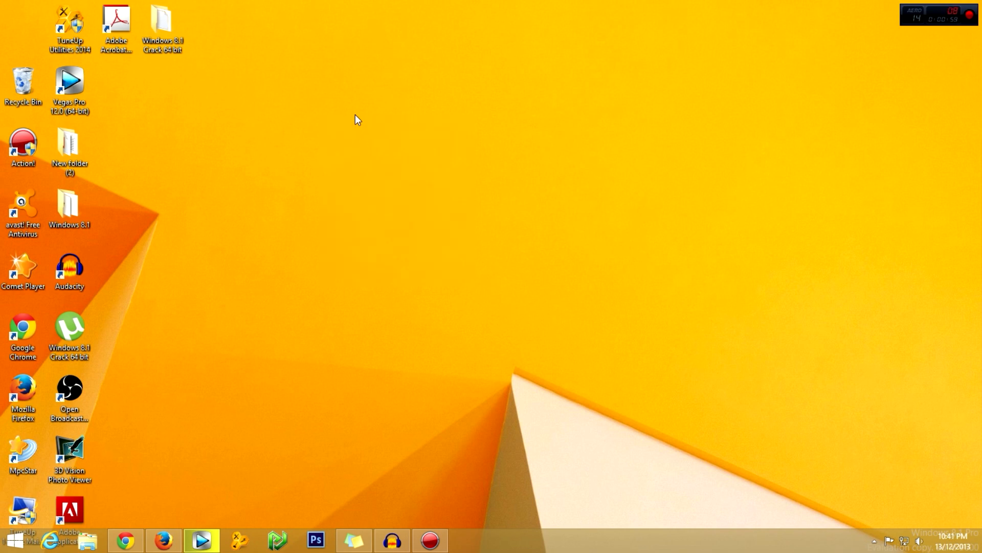
mouse_move(365, 93)
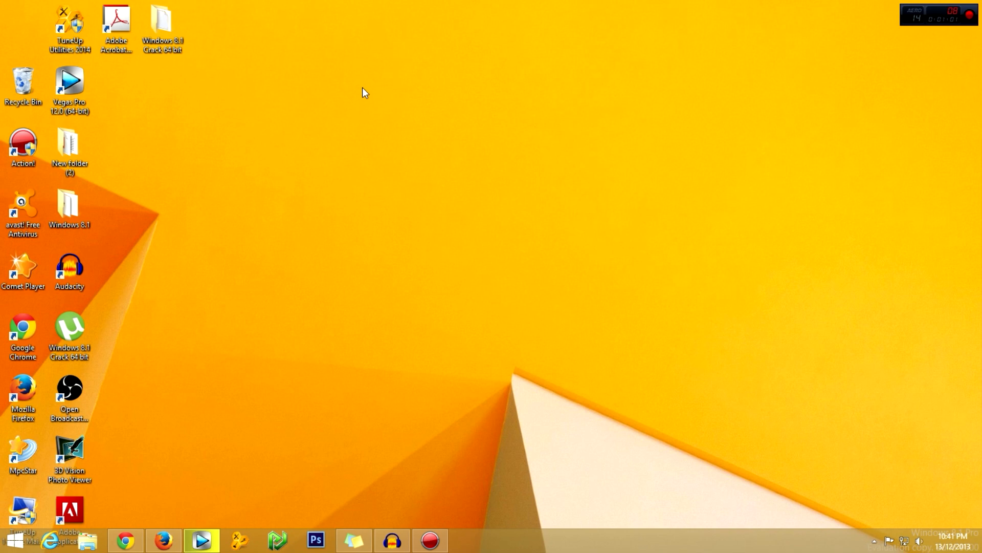
- Launch Personalize from the desktop's context menu
right_click(365, 93)
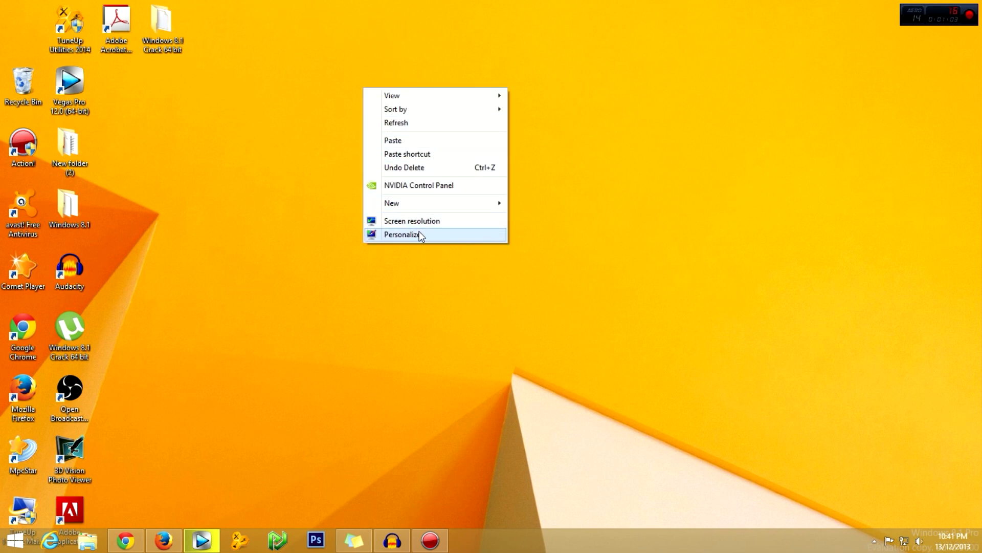
left_click(403, 233)
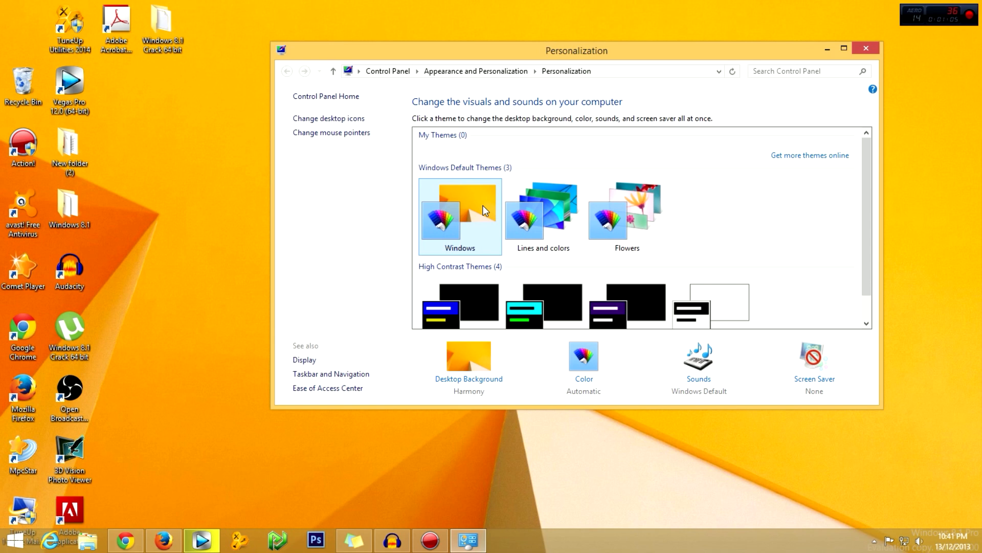
mouse_move(418, 138)
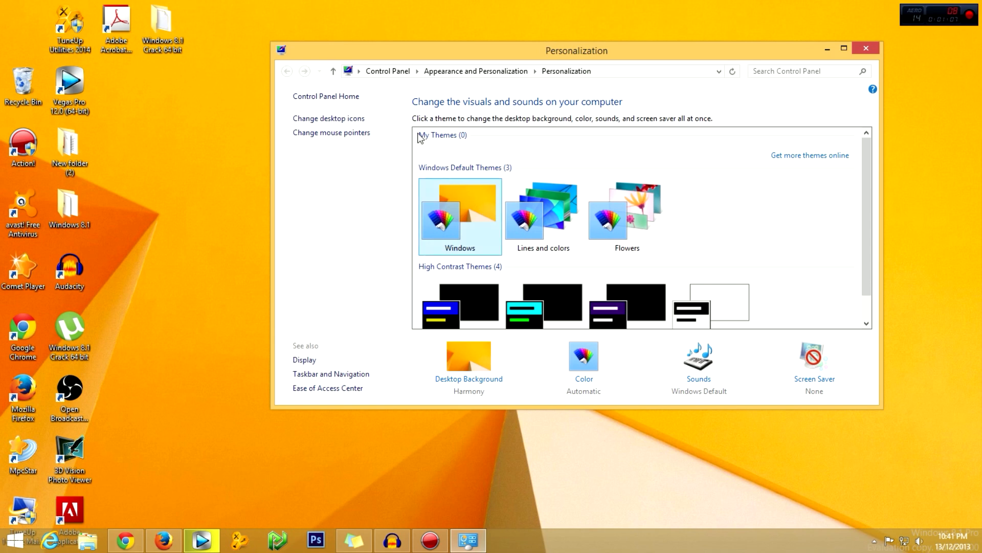
mouse_move(395, 127)
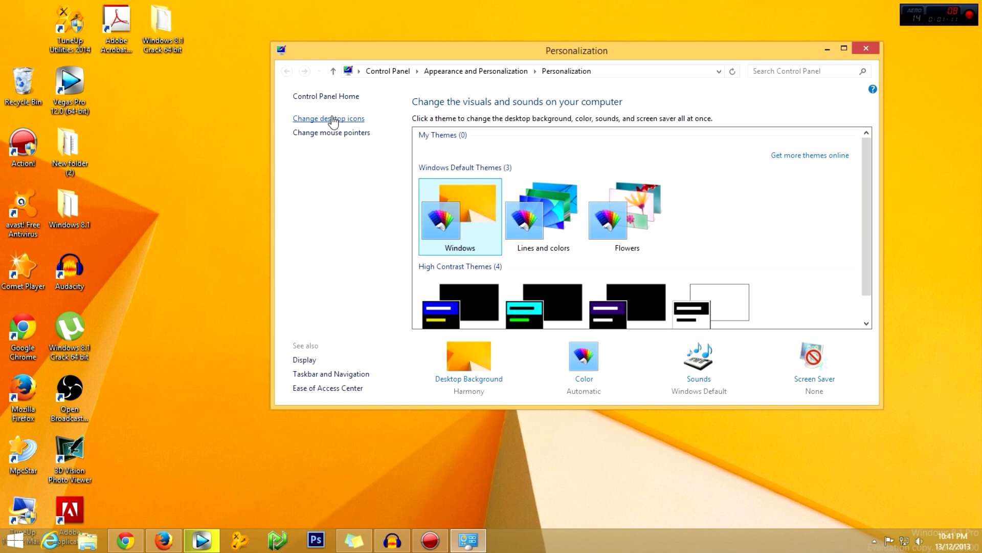
- Enable the Computer icon in Desktop Icon Settings and close Personalization
left_click(329, 117)
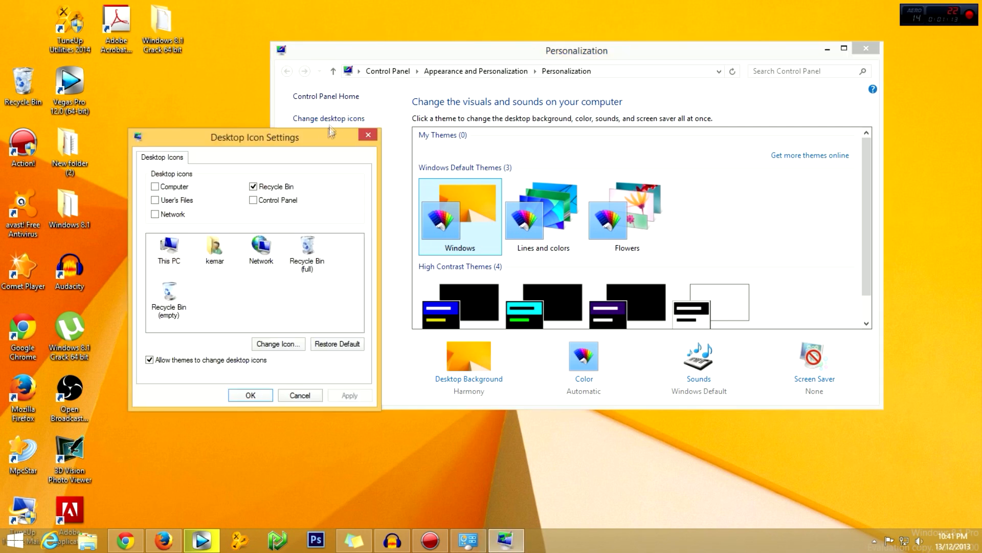
left_click_drag(255, 136, 411, 59)
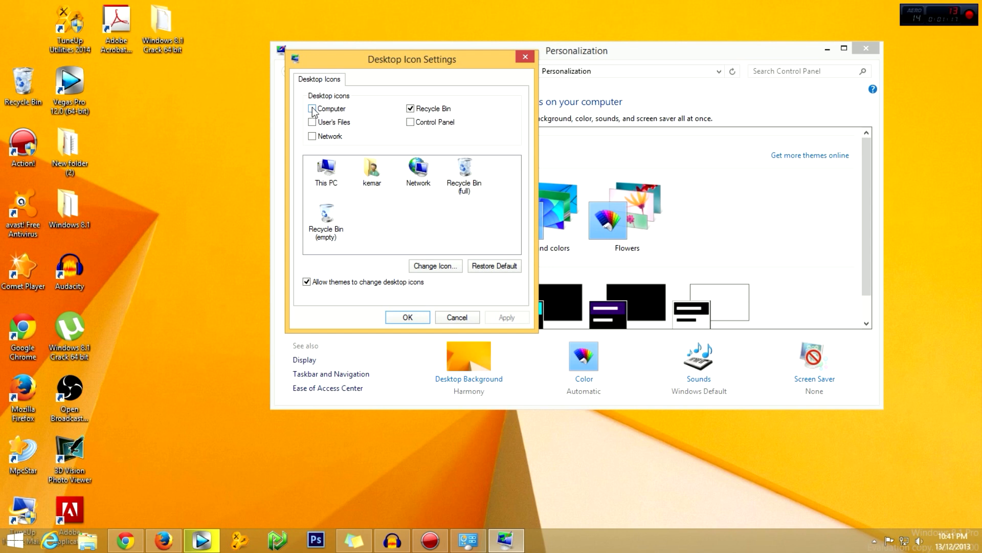
left_click(313, 107)
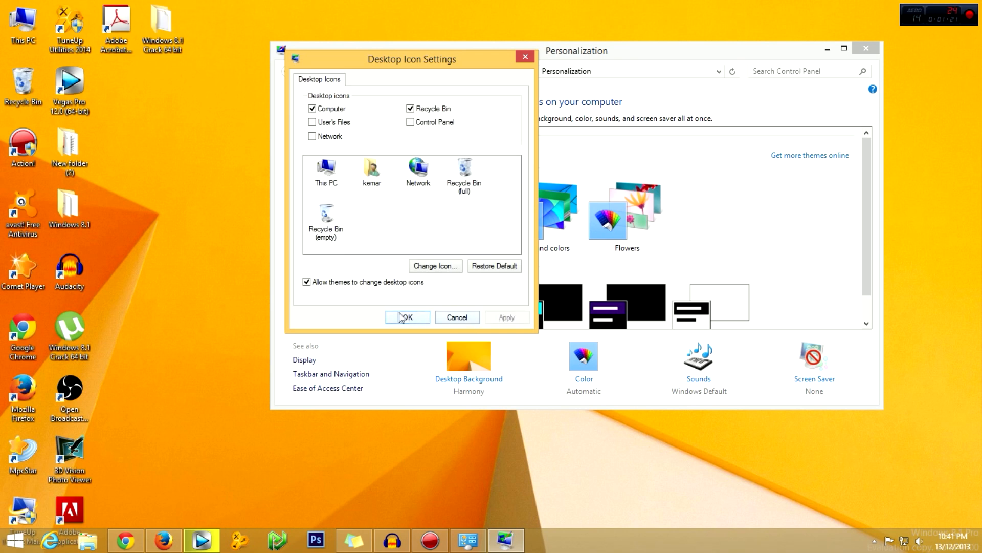
left_click(407, 318)
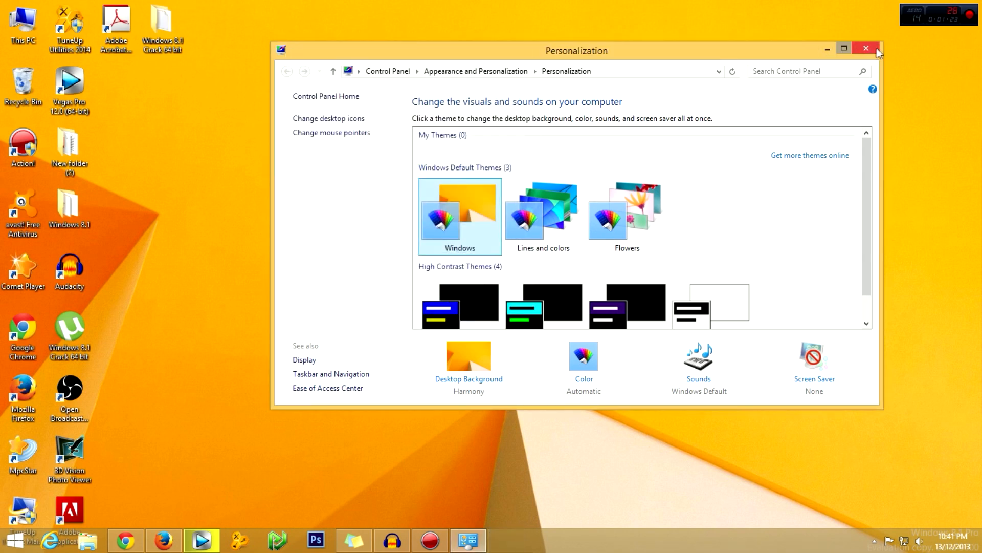
left_click(866, 48)
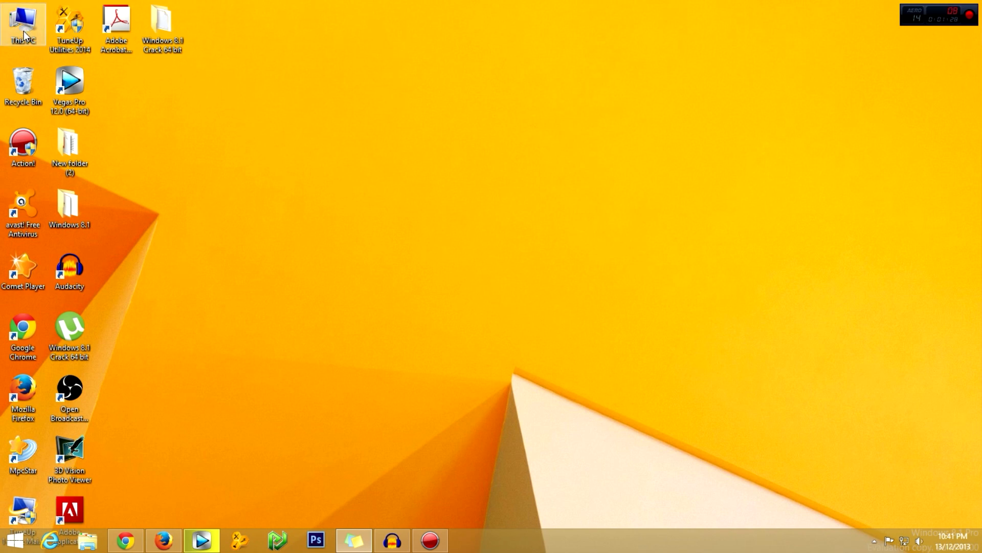
- Verify the new This PC icon opens File Explorer, then close it
double_click(24, 21)
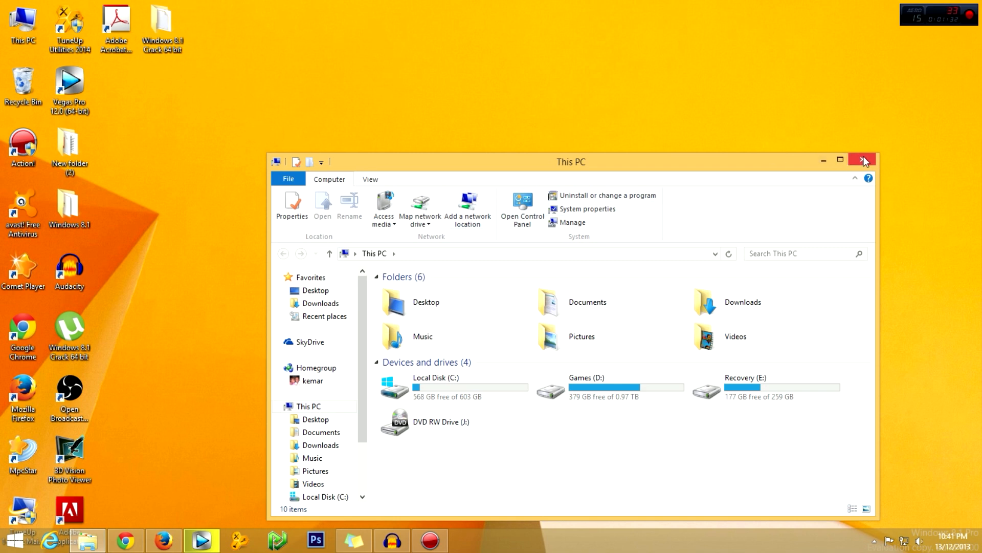
left_click(864, 161)
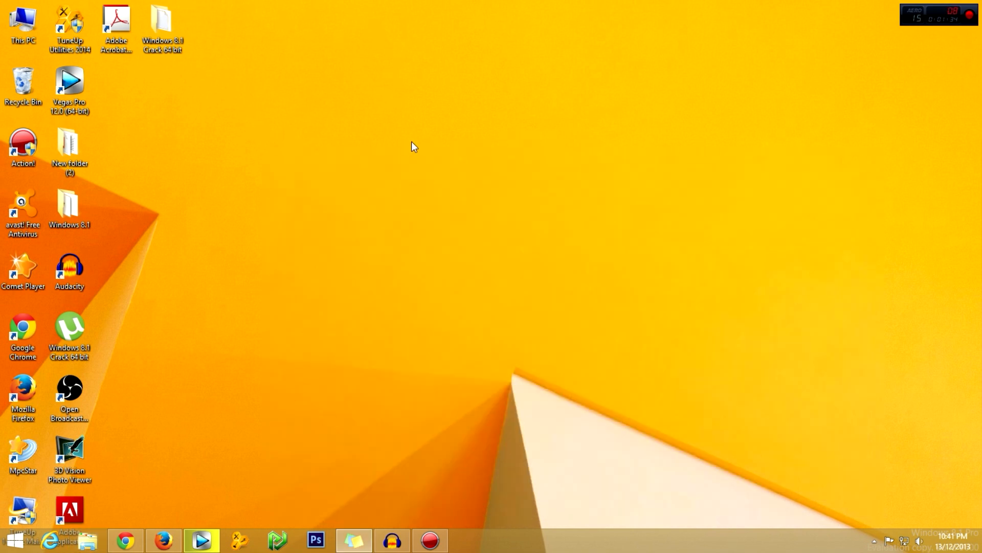
mouse_move(297, 174)
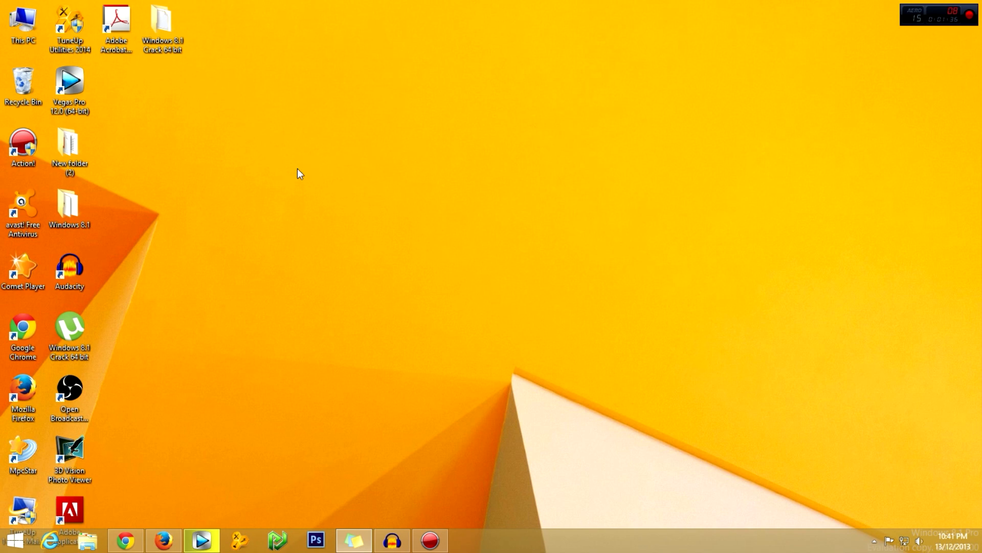
mouse_move(381, 136)
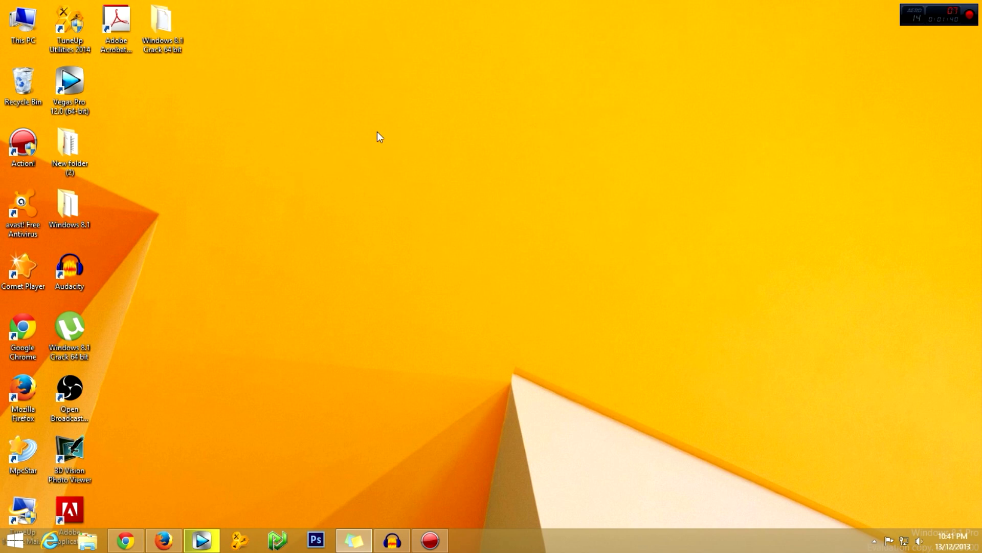
mouse_move(682, 147)
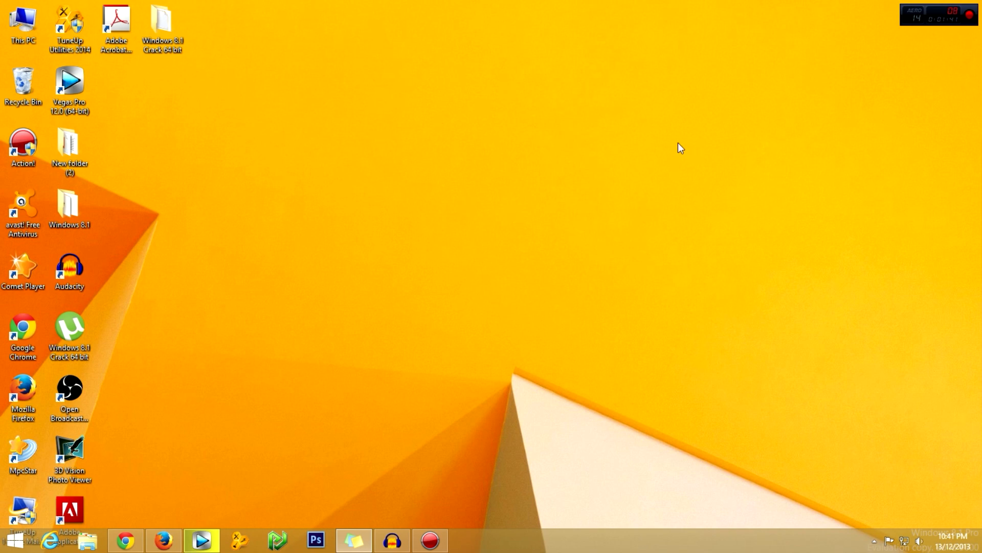
mouse_move(650, 147)
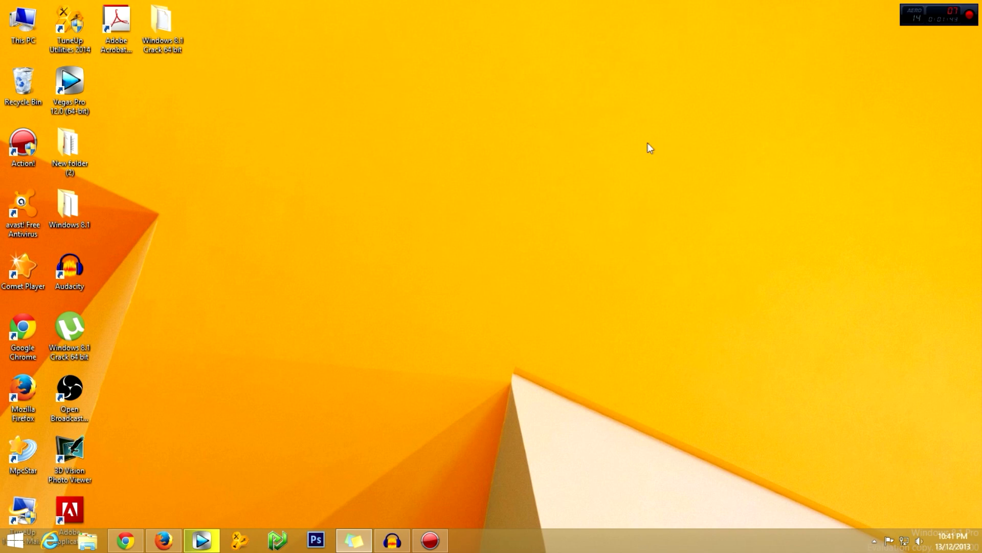